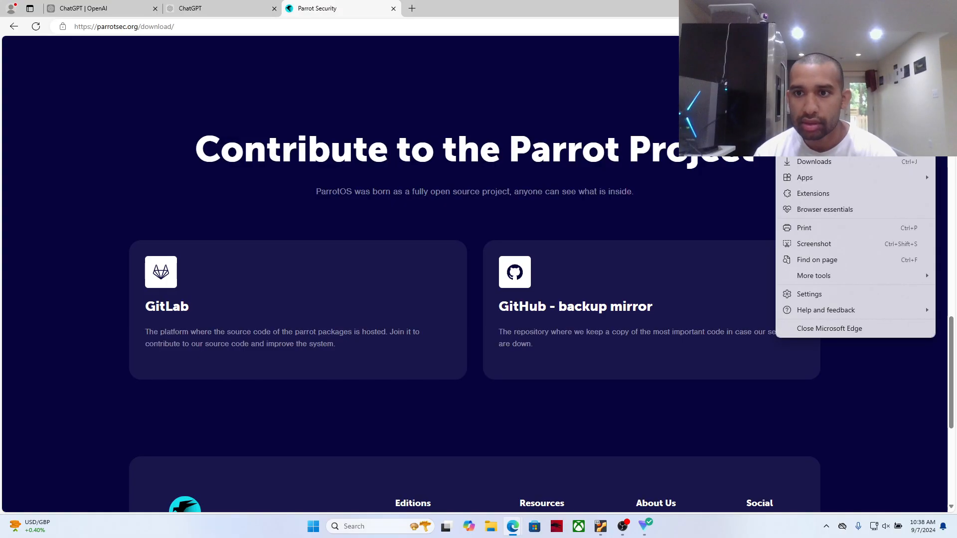
pyautogui.moveTo(828, 169)
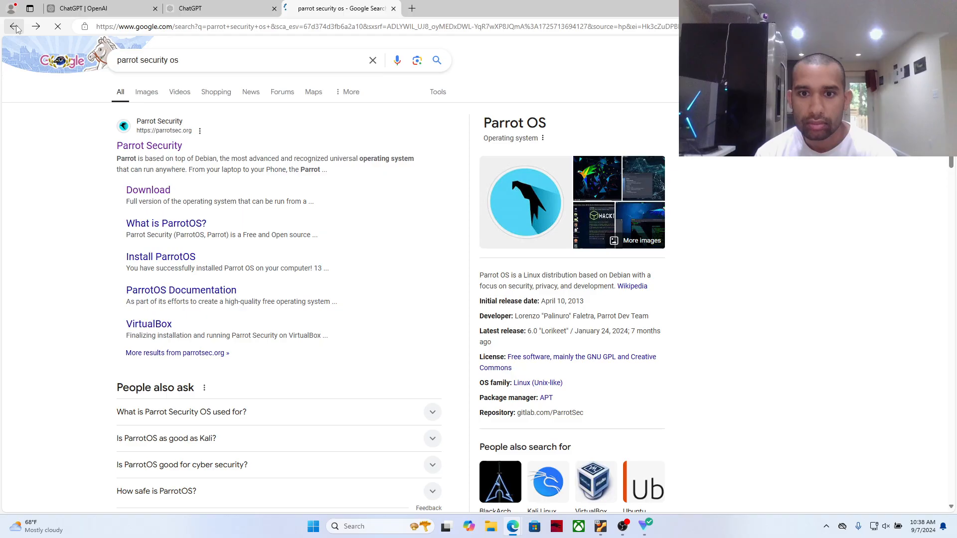
# - Return to parrotsec.org and open its Download page with AMD64/ARM64 options
pyautogui.click(149, 145)
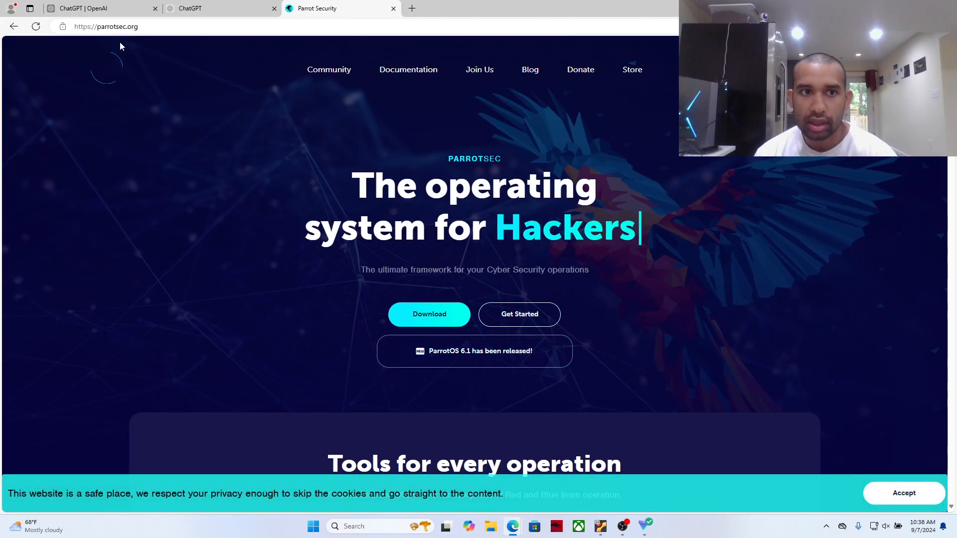
pyautogui.click(429, 314)
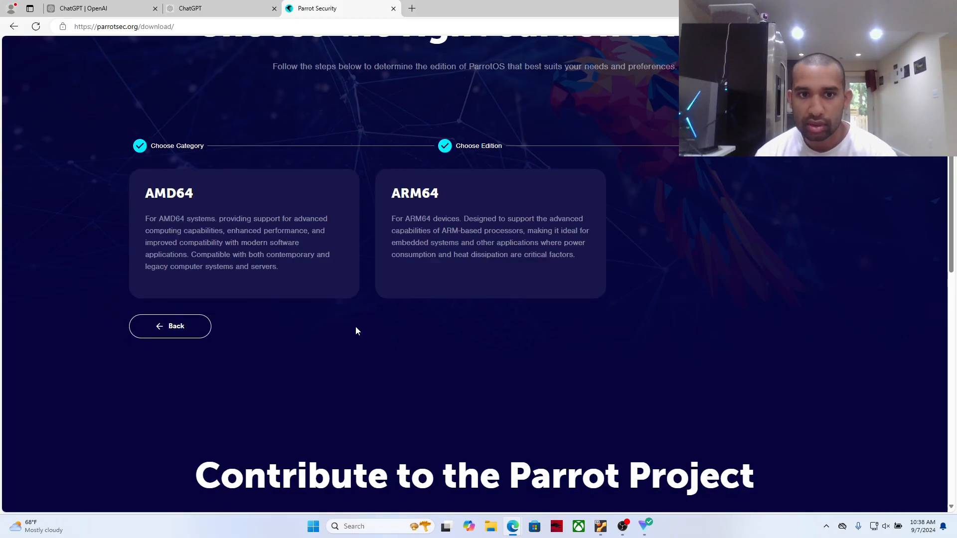
pyautogui.moveTo(279, 247)
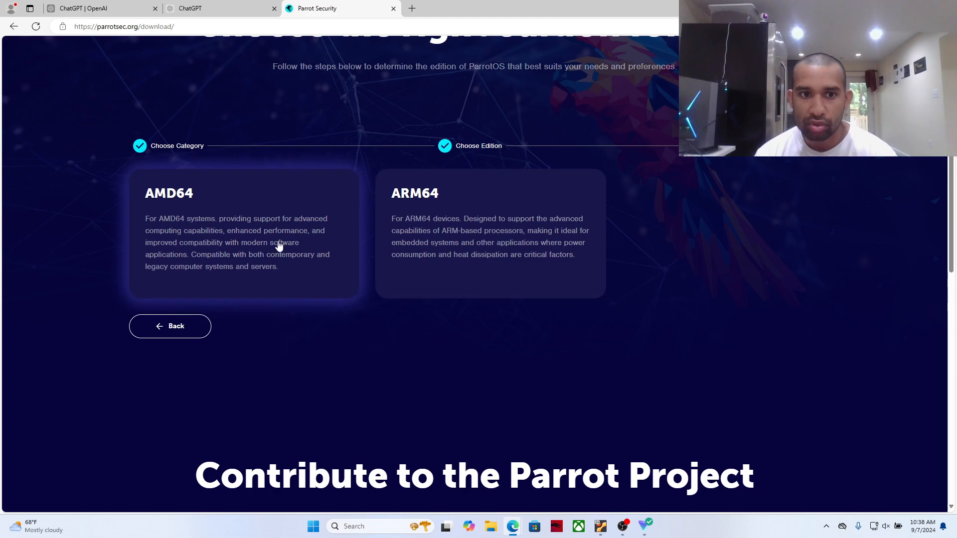
pyautogui.moveTo(460, 249)
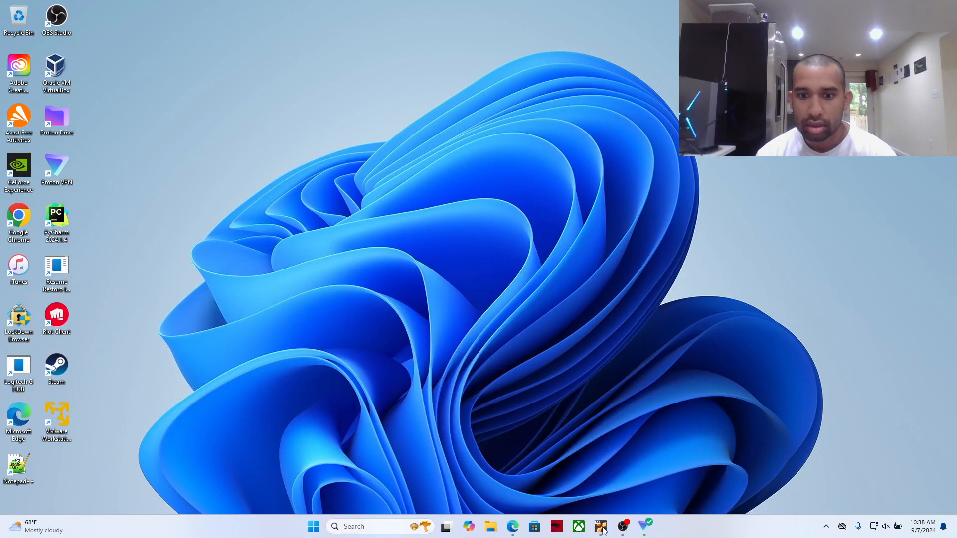
# - Bring up the kali gui VM and confirm powering it off
pyautogui.click(600, 527)
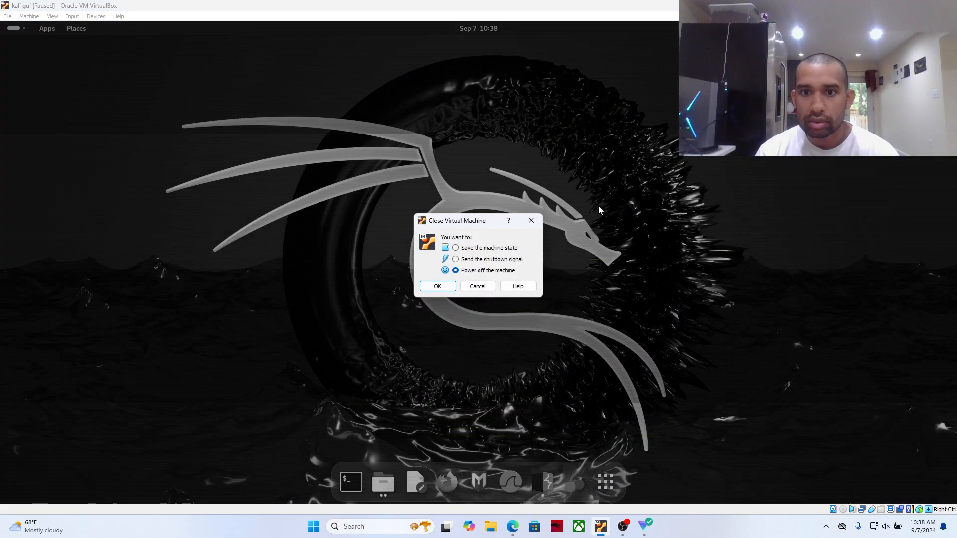
pyautogui.click(437, 286)
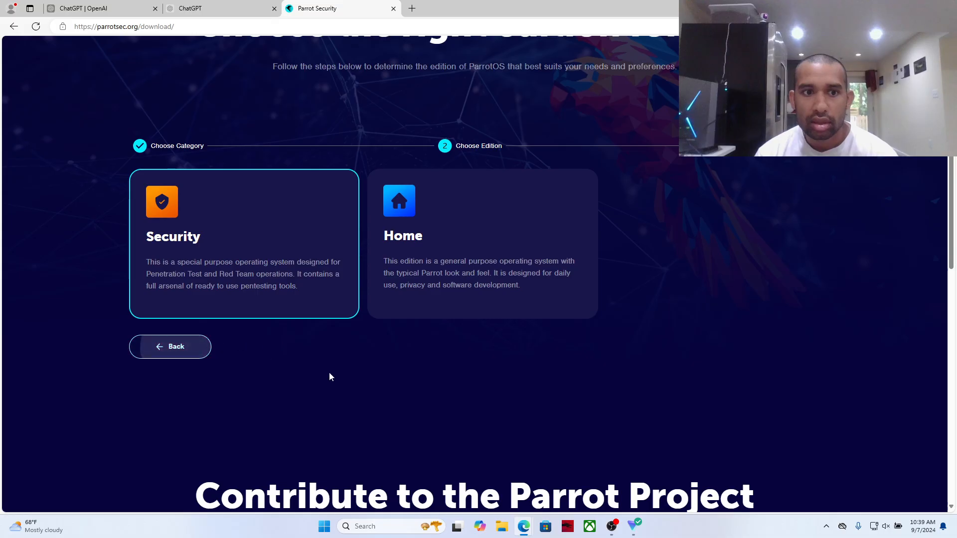
pyautogui.moveTo(466, 296)
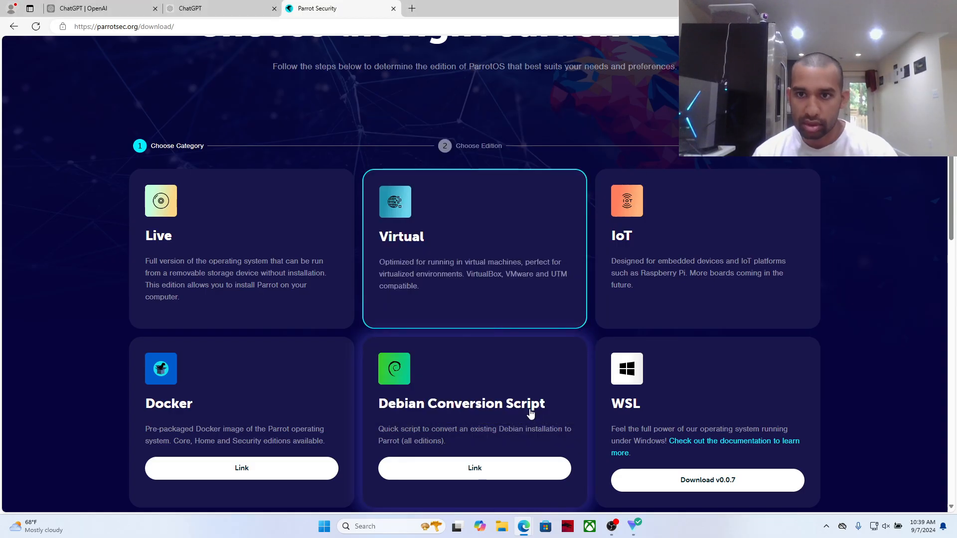
# - Finish the Parrot appliance import settings and agree to the license agreement
pyautogui.click(642, 525)
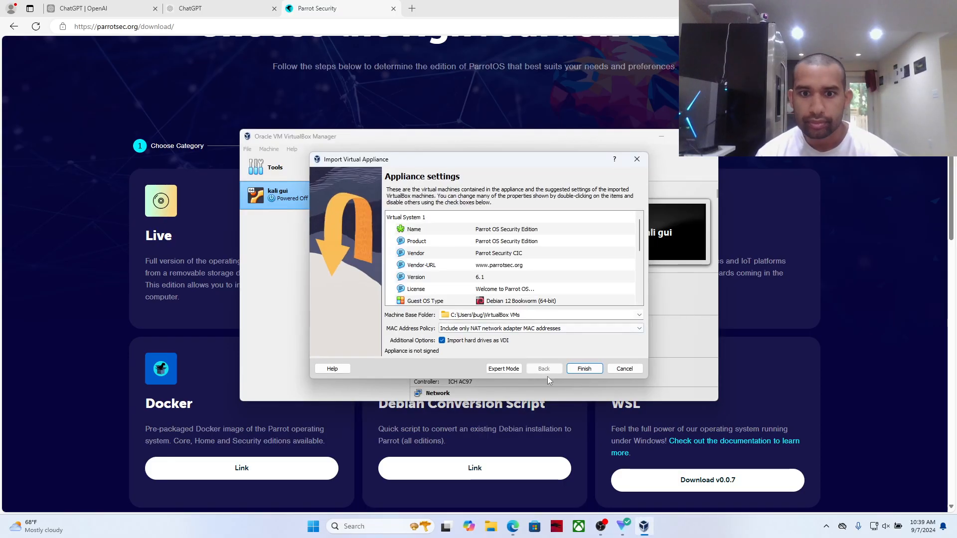
pyautogui.click(585, 368)
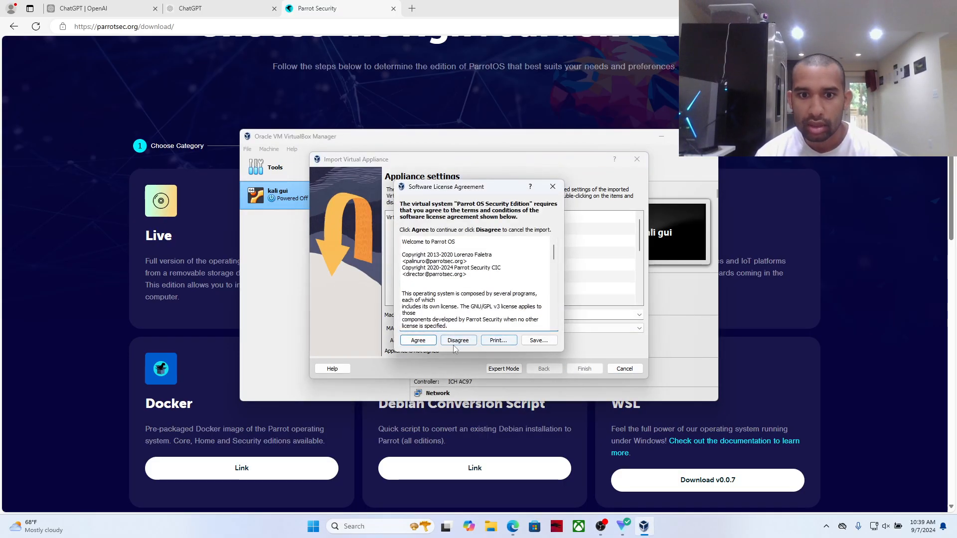
pyautogui.click(458, 340)
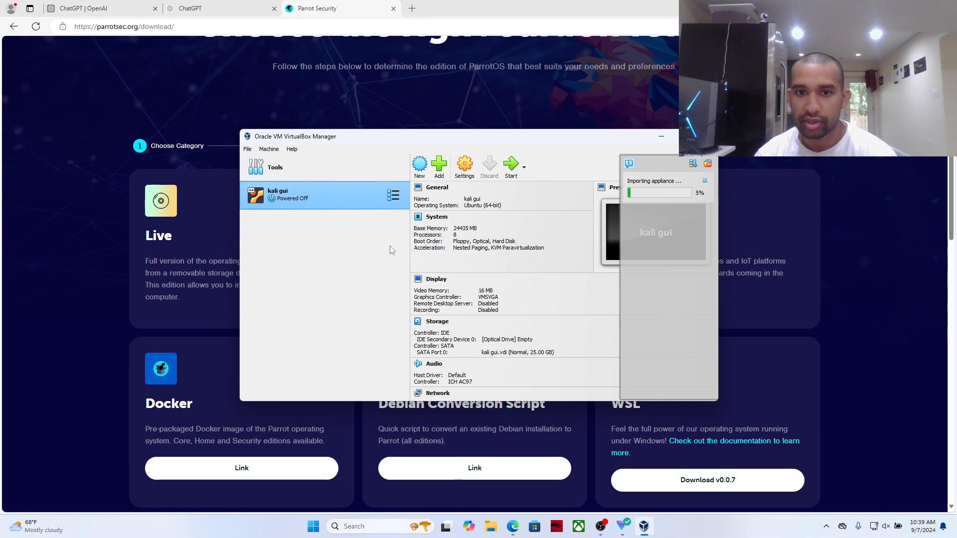
pyautogui.moveTo(390, 345)
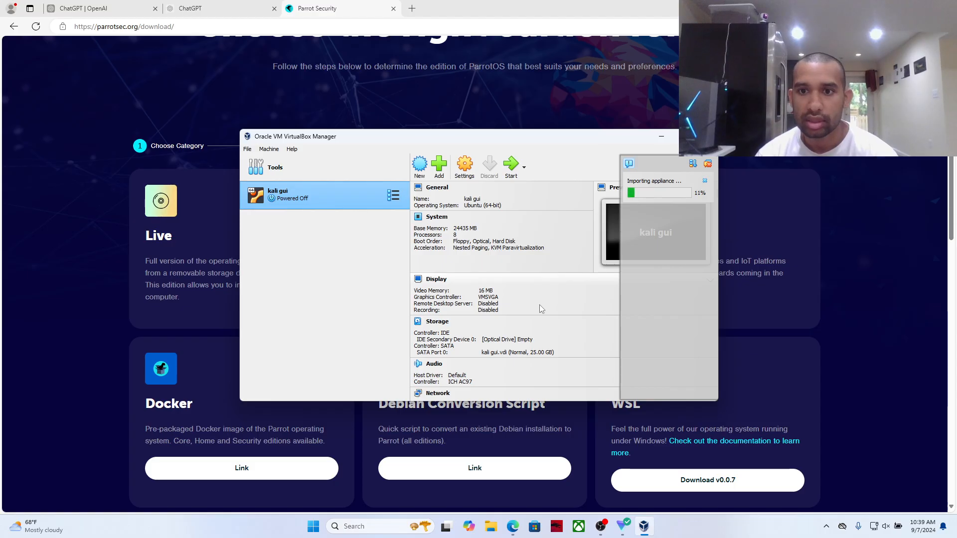
pyautogui.moveTo(707, 203)
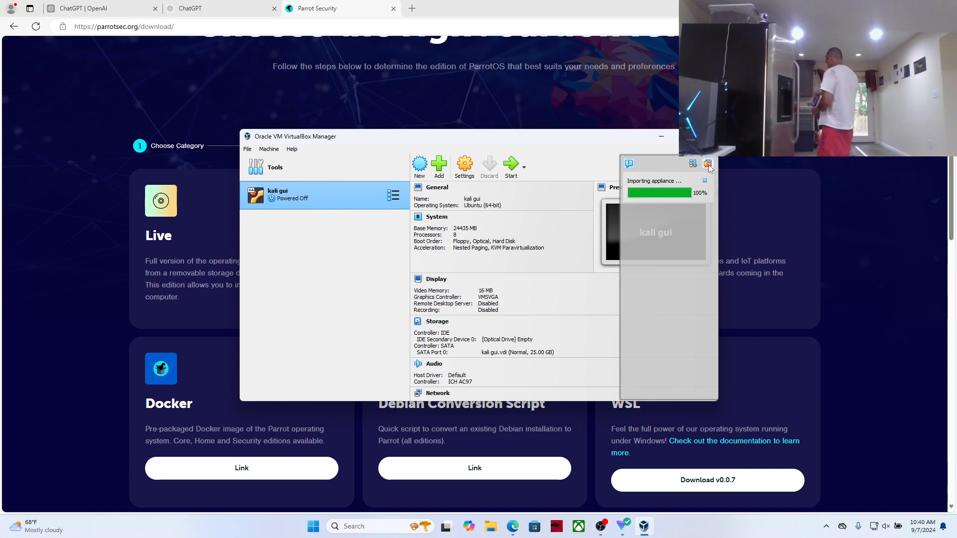
# - Dismiss the completed 'Importing appliance' notification once progress reaches 100%
pyautogui.click(304, 222)
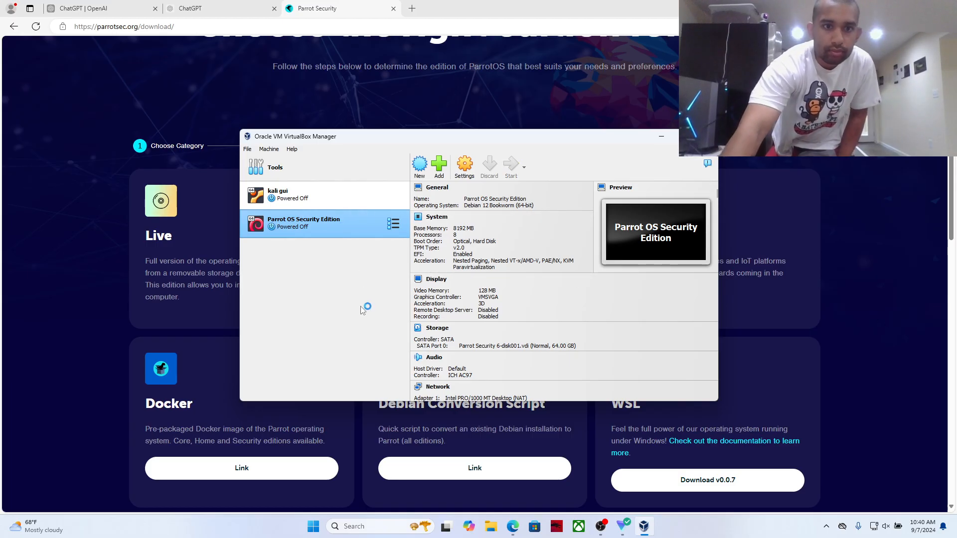
# - Start Parrot OS Security Edition, then minimize VirtualBox Manager once the desktop loads
pyautogui.click(510, 164)
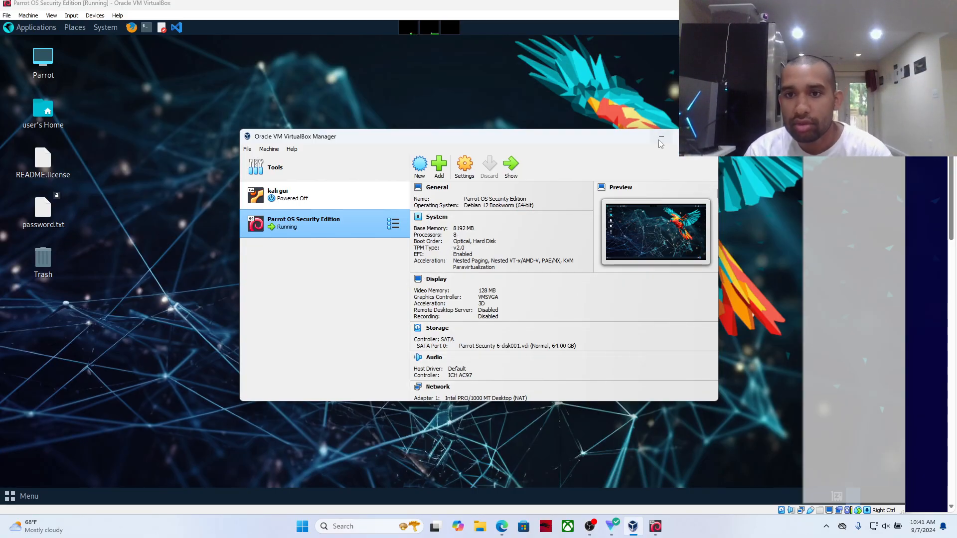
pyautogui.click(661, 137)
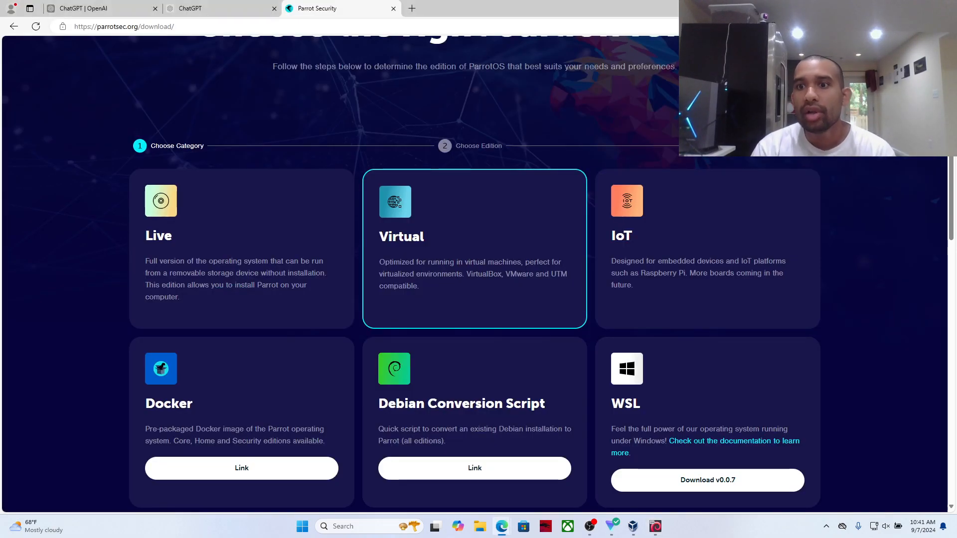
pyautogui.moveTo(828, 206)
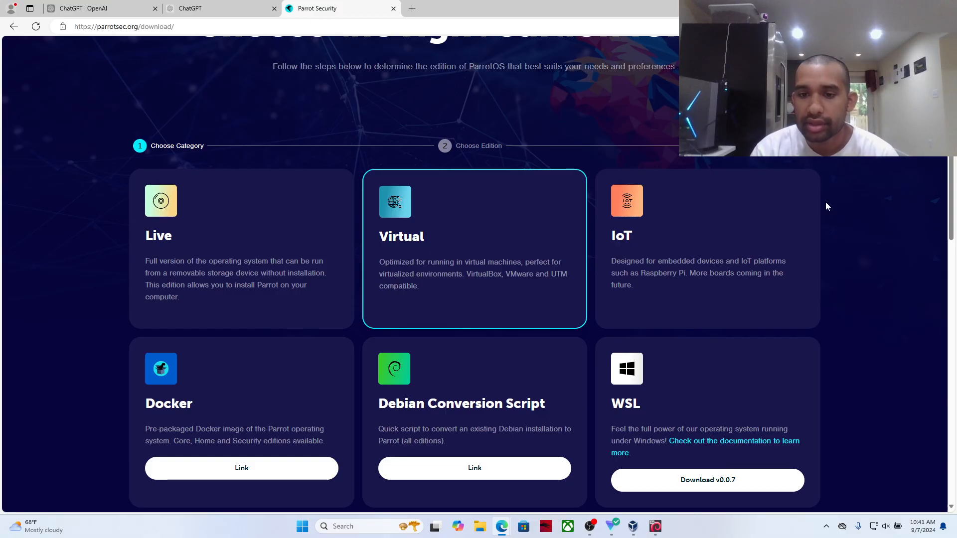
pyautogui.moveTo(881, 312)
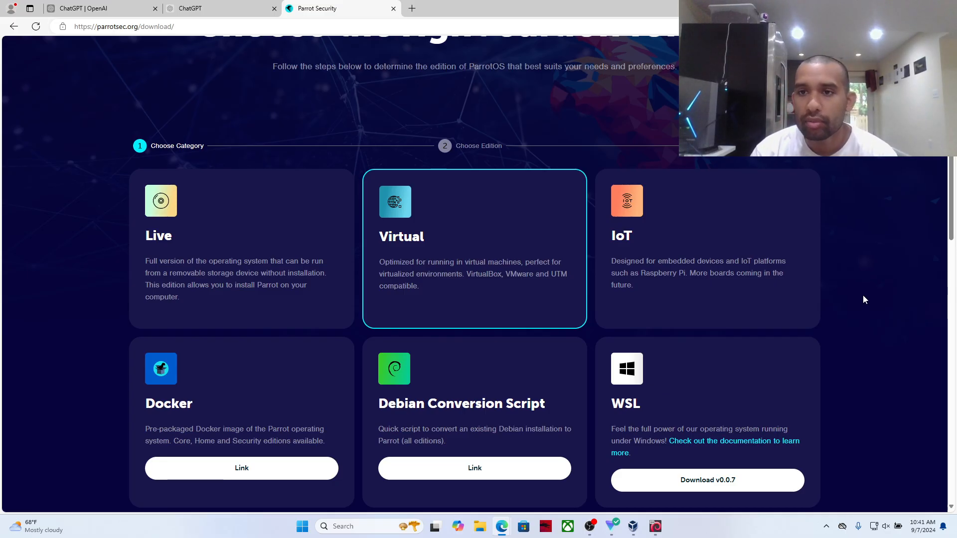
pyautogui.click(654, 527)
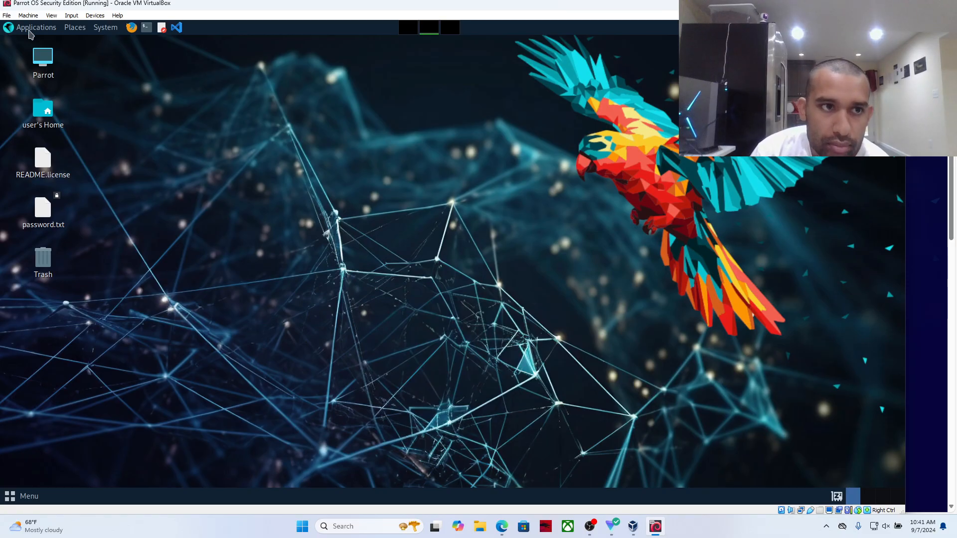
pyautogui.click(35, 27)
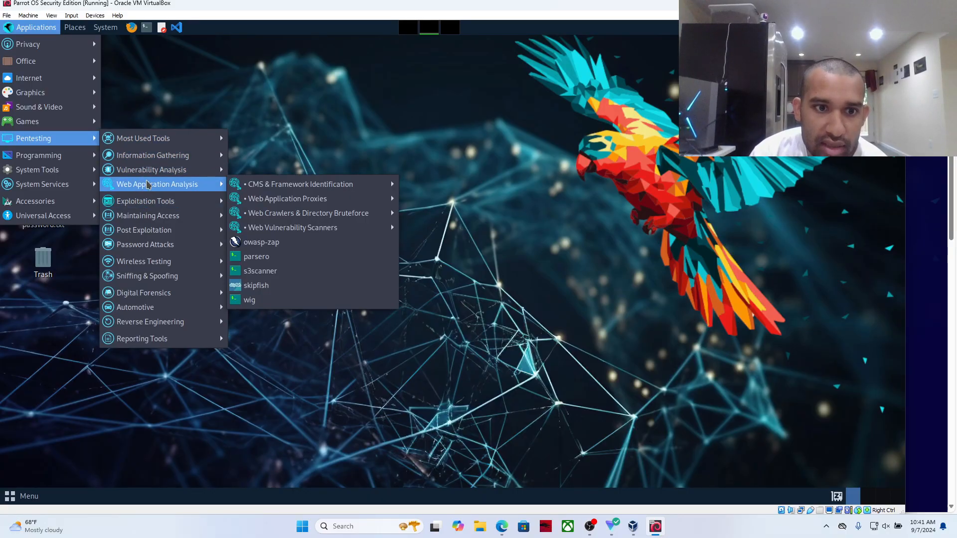
pyautogui.moveTo(143, 150)
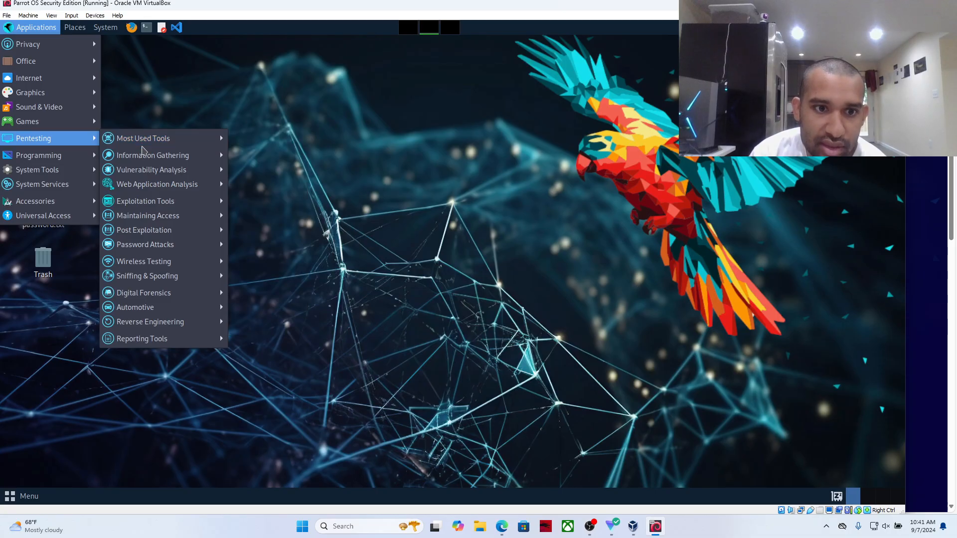
pyautogui.click(152, 155)
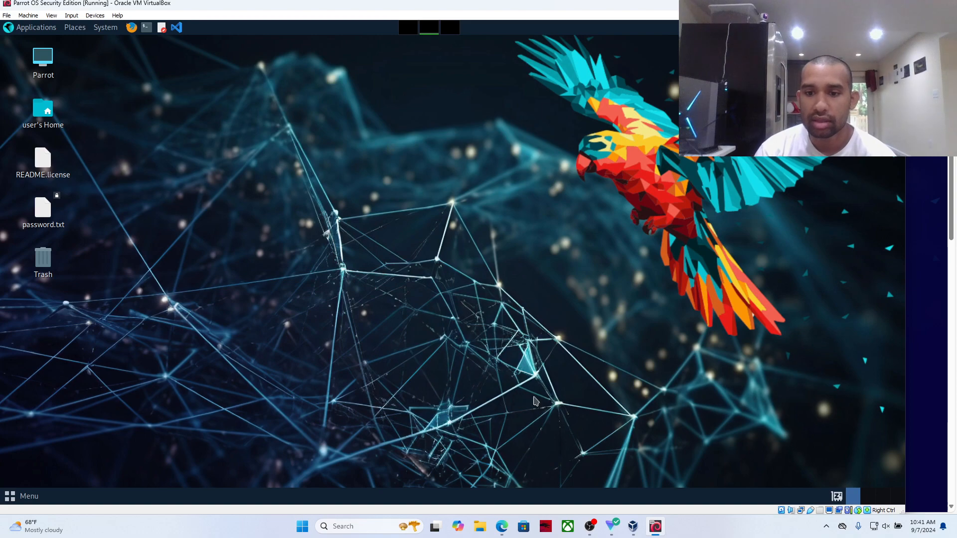
pyautogui.moveTo(617, 402)
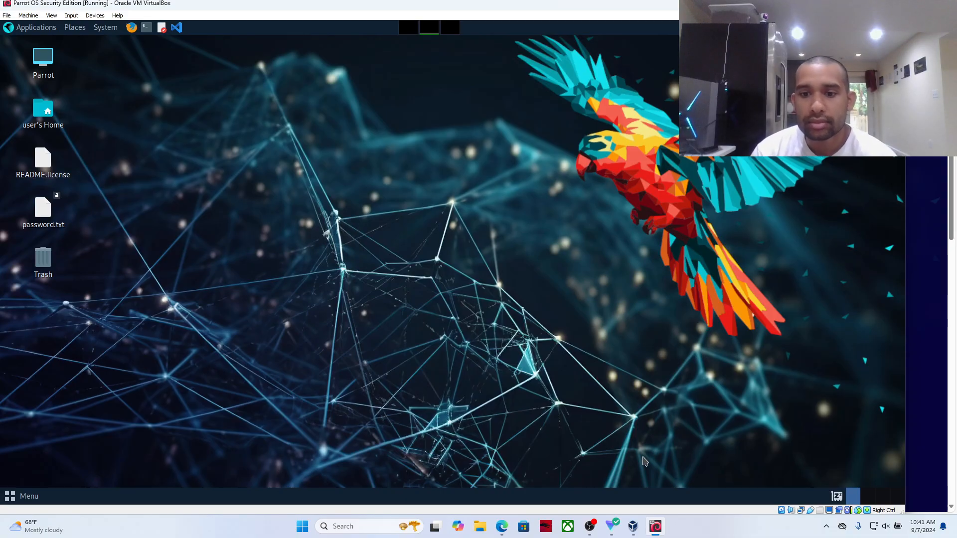
pyautogui.moveTo(634, 525)
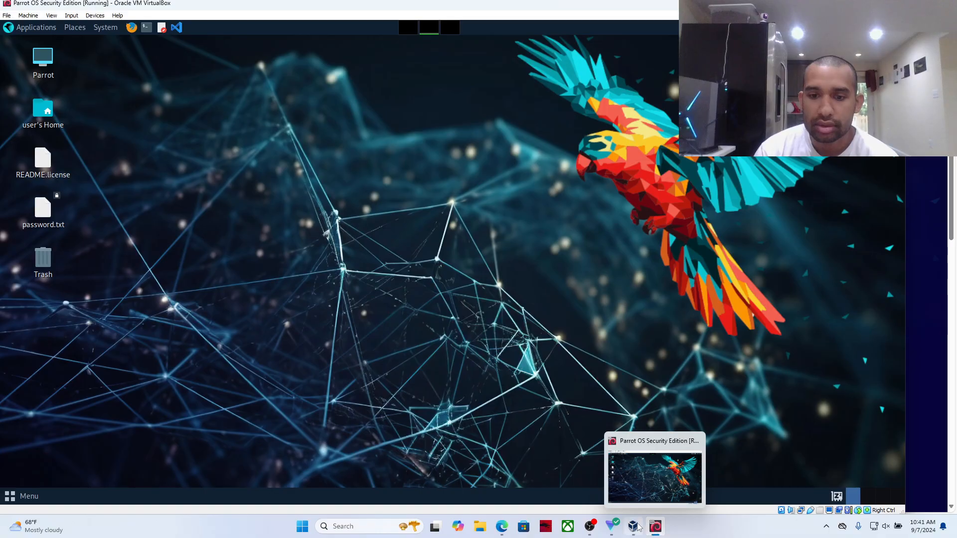
pyautogui.click(633, 526)
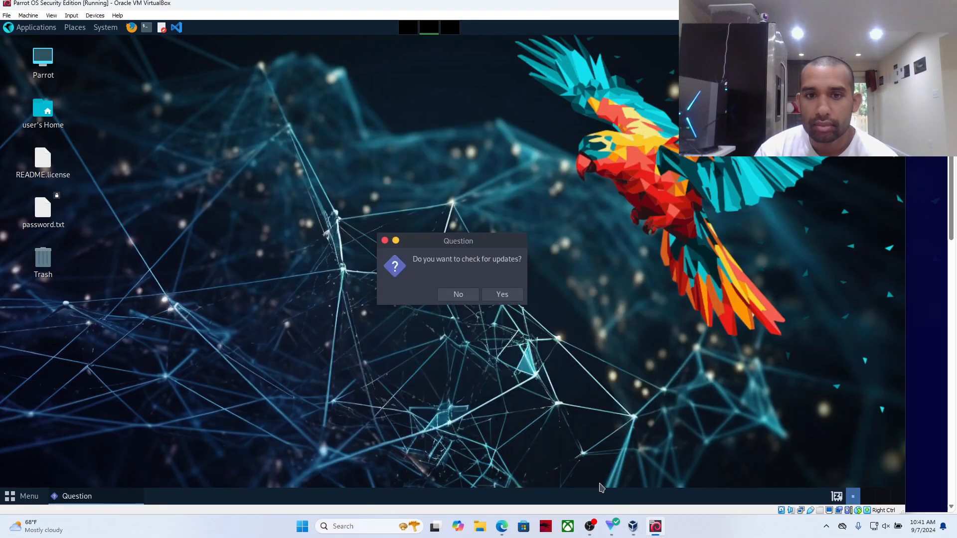
# - Accept the update check and authenticate so the terminal upgrades 293 packages
pyautogui.click(502, 295)
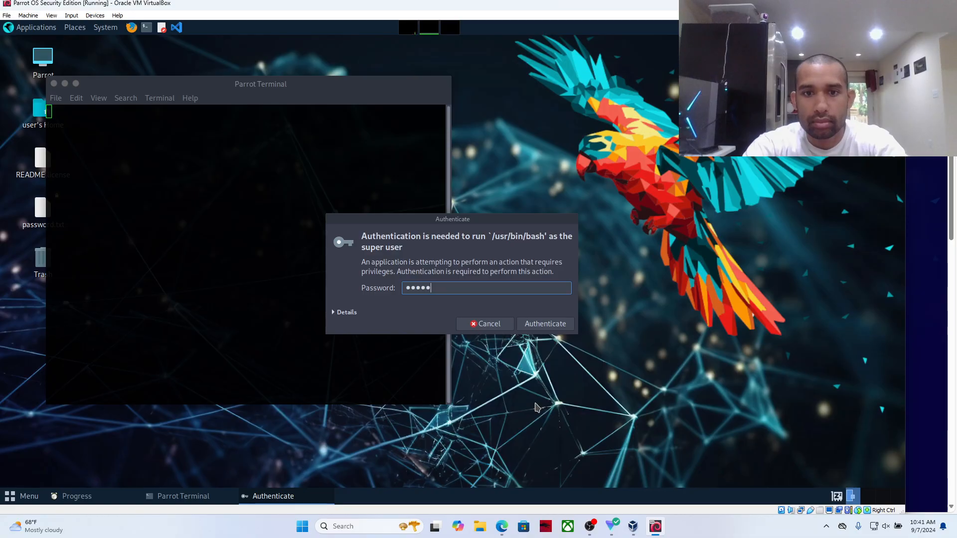
pyautogui.click(545, 324)
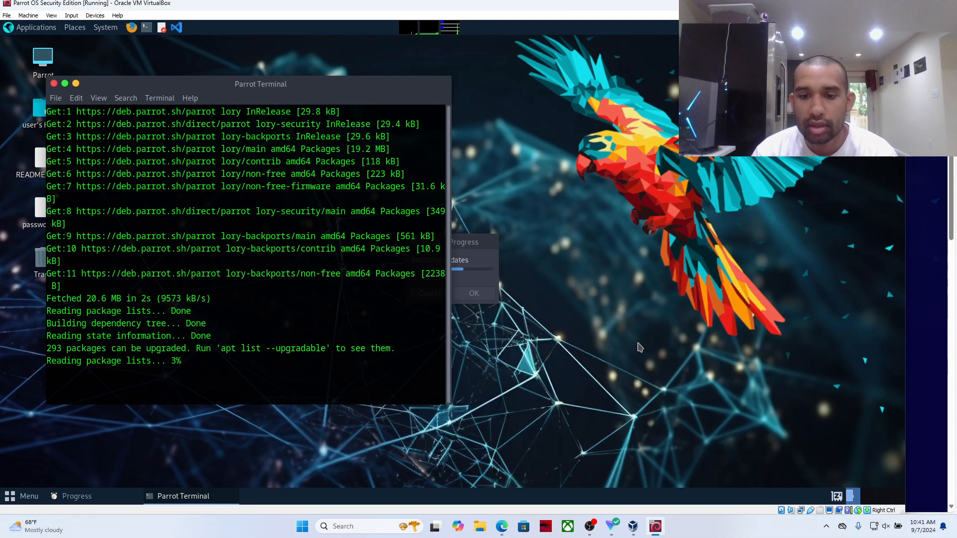
pyautogui.click(589, 526)
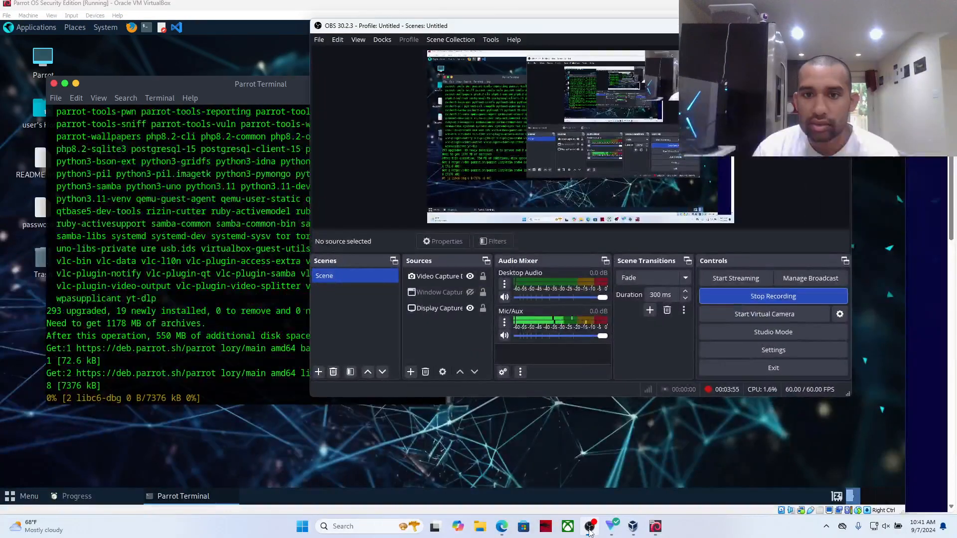